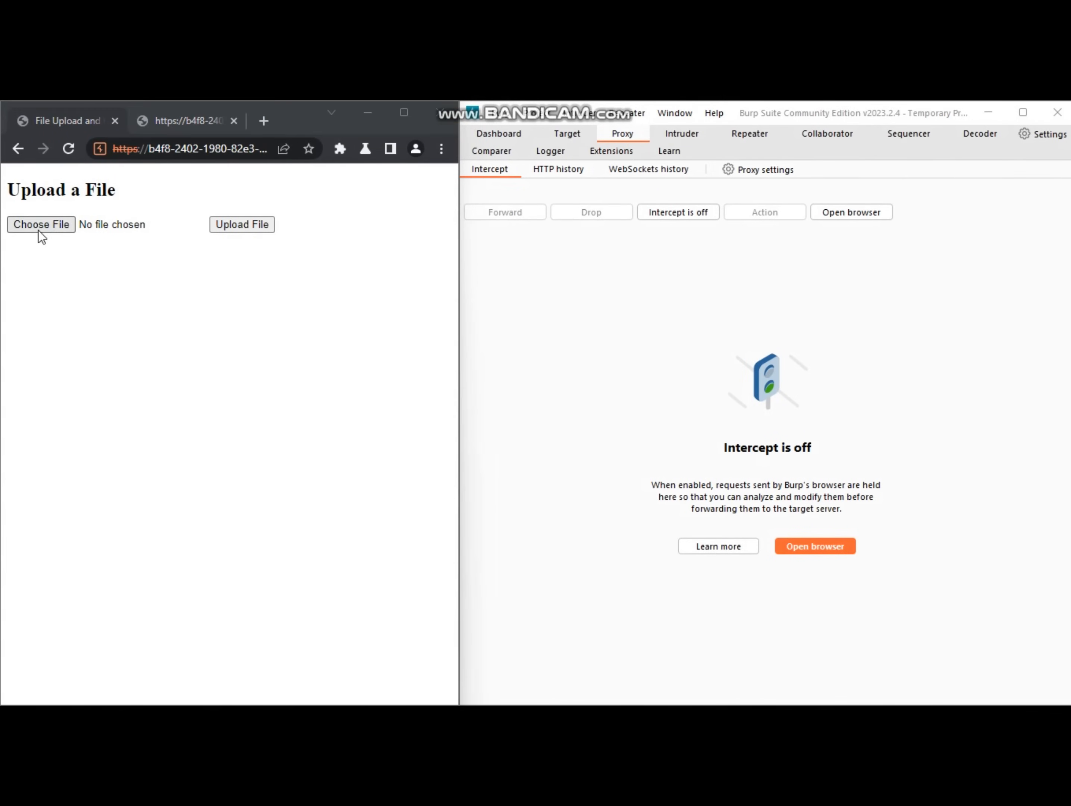
- Upload test.txt, enable Proxy Intercept, then submit filename-SQLI.txt so its POST is held
click(40, 224)
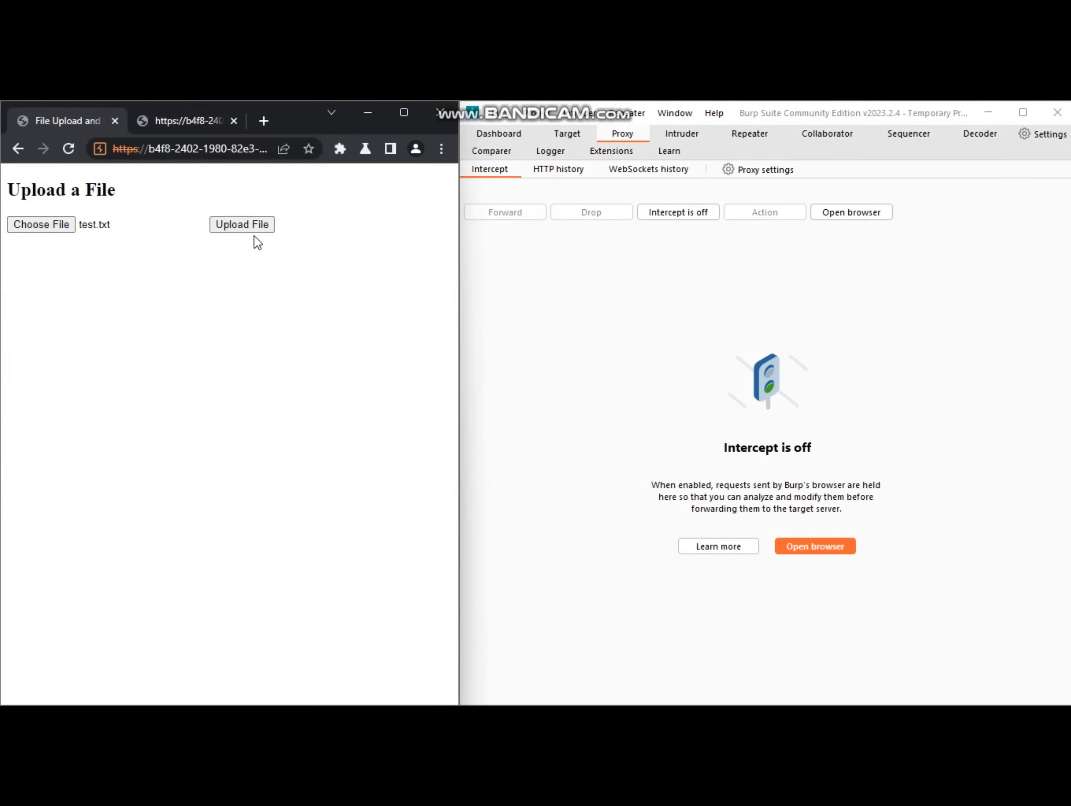
click(241, 224)
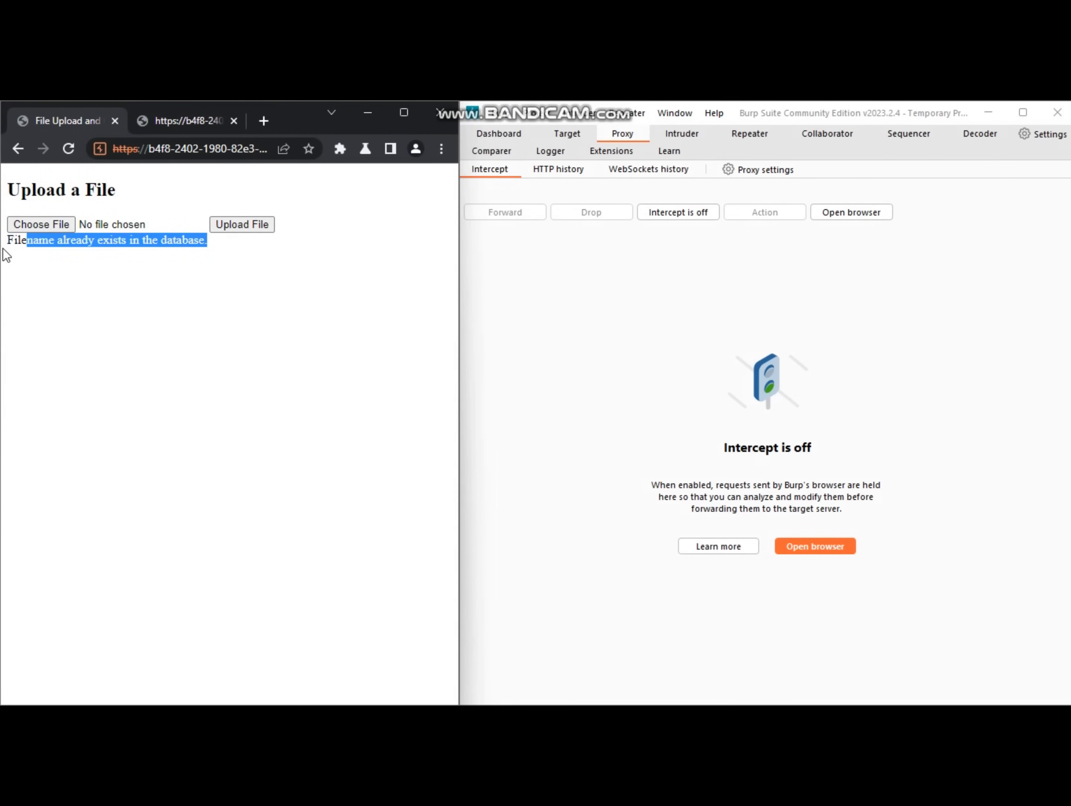
click(676, 212)
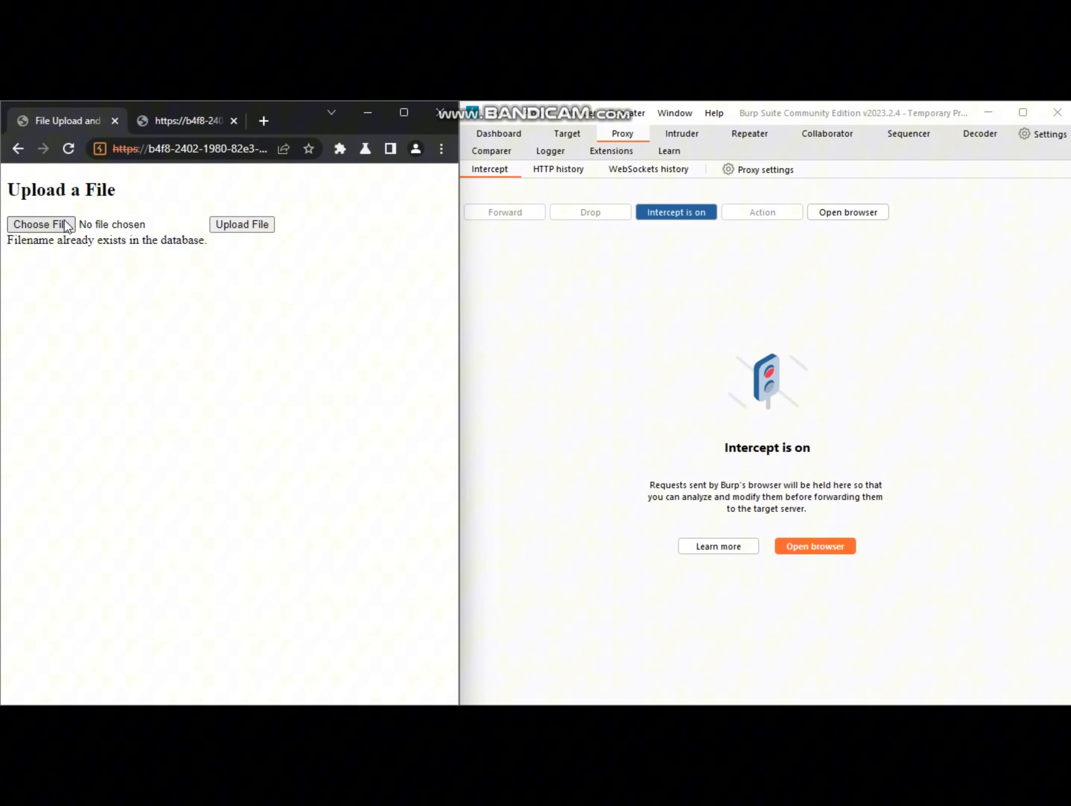
click(40, 224)
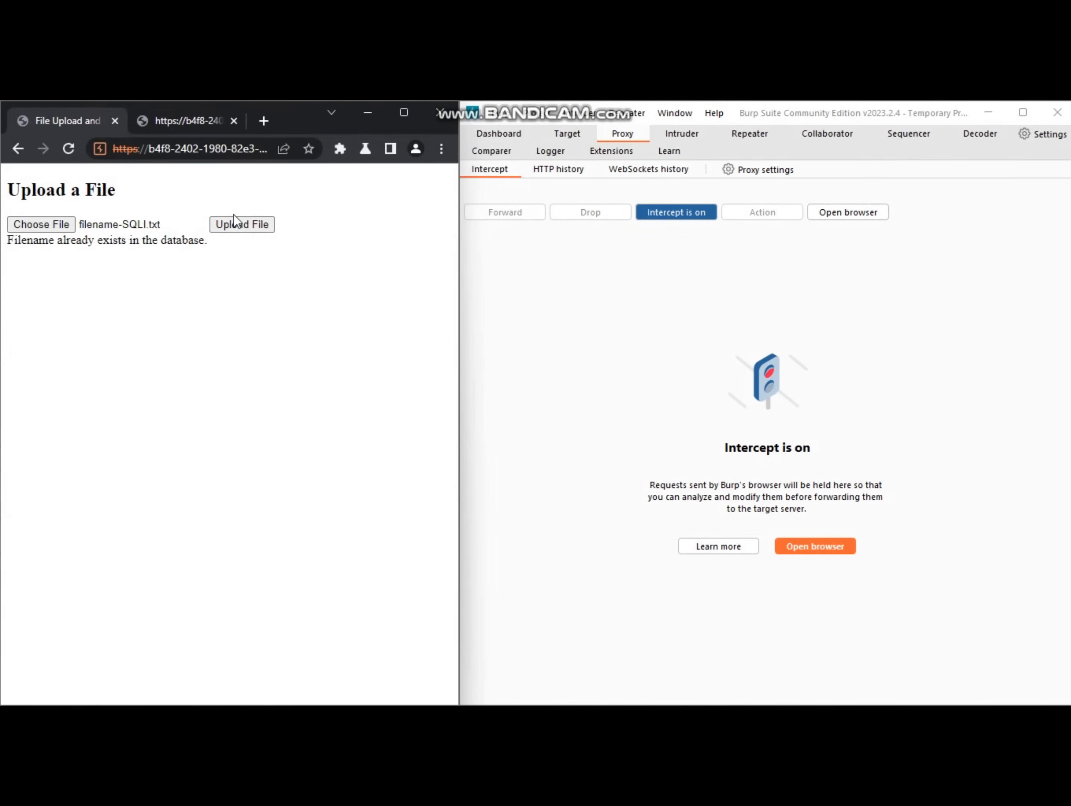
click(241, 224)
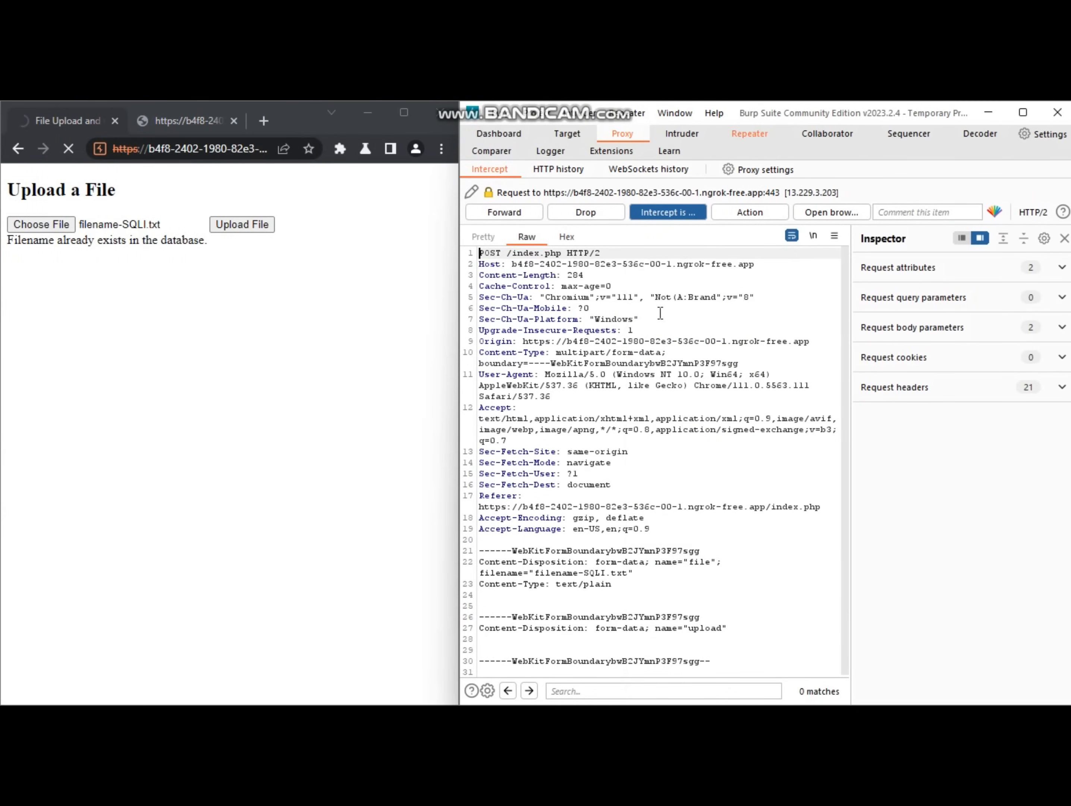
- Resend the request from Repeater with filename 'test.txt, triggering a MariaDB syntax error
click(749, 133)
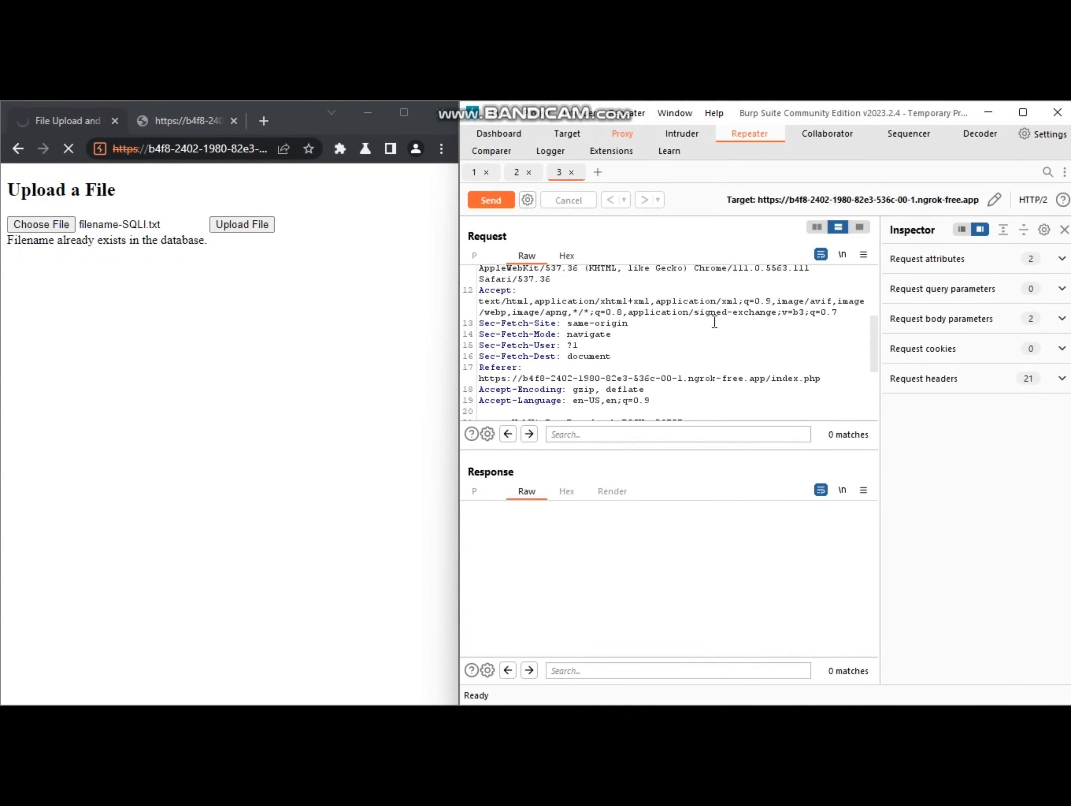
scroll(down, 3)
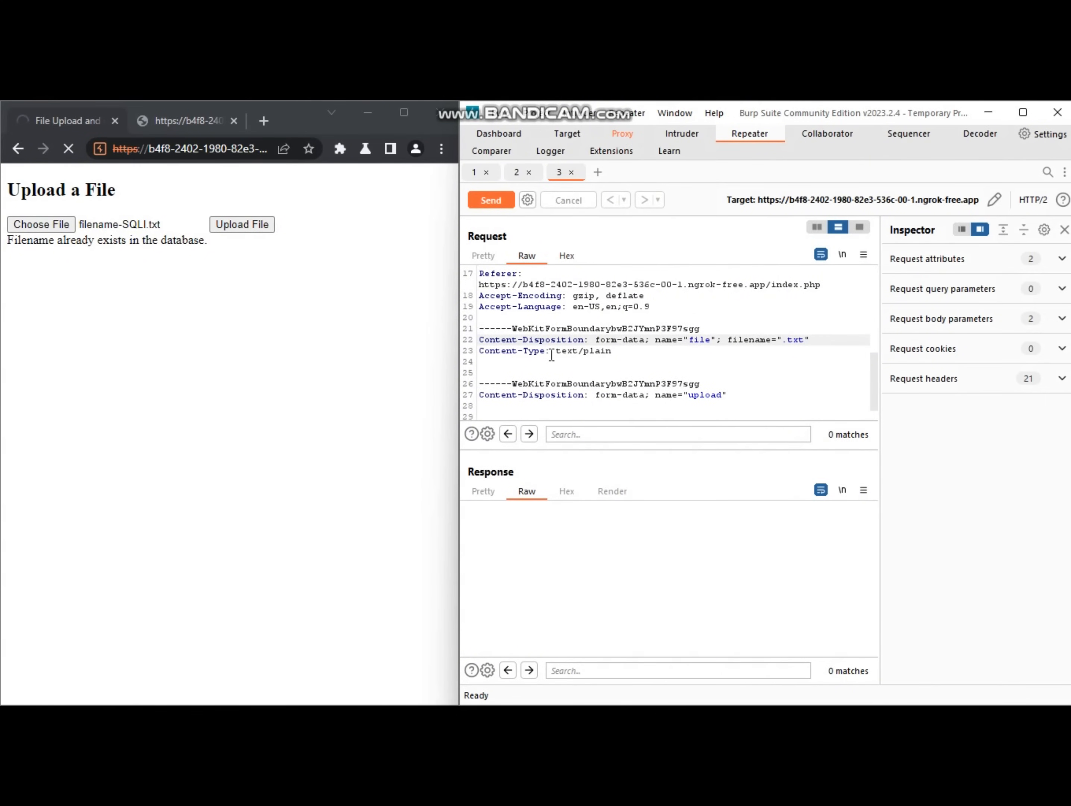
text('test')
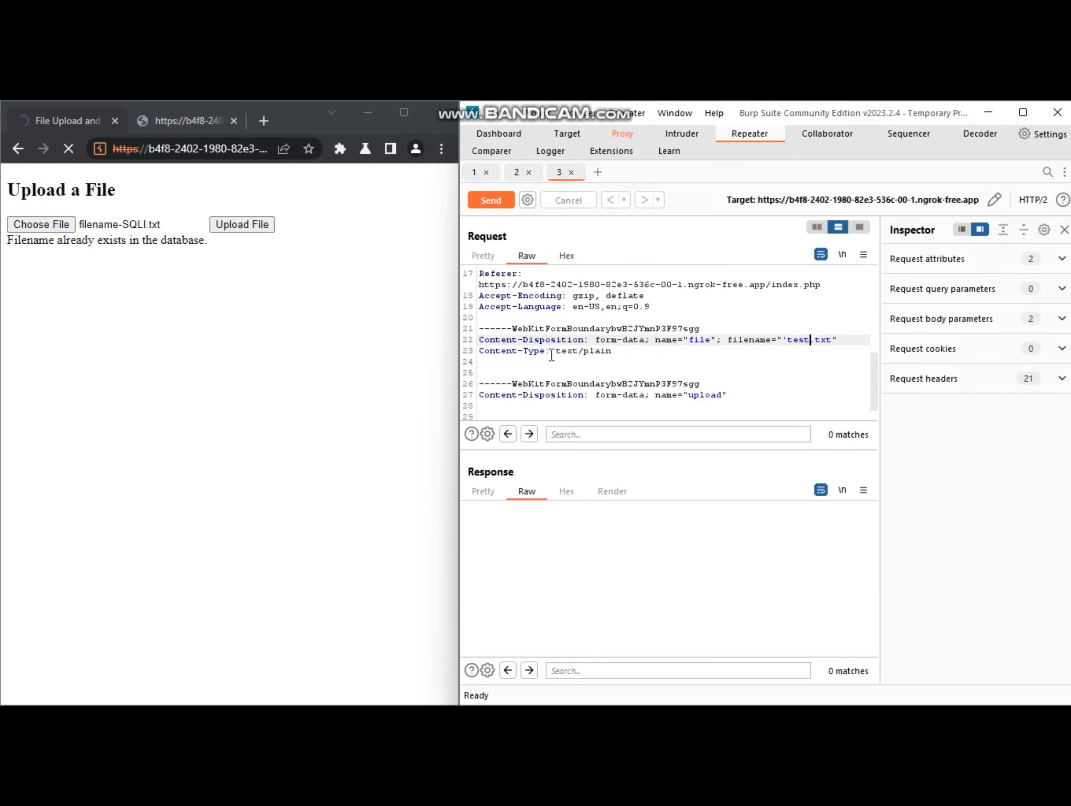
click(490, 199)
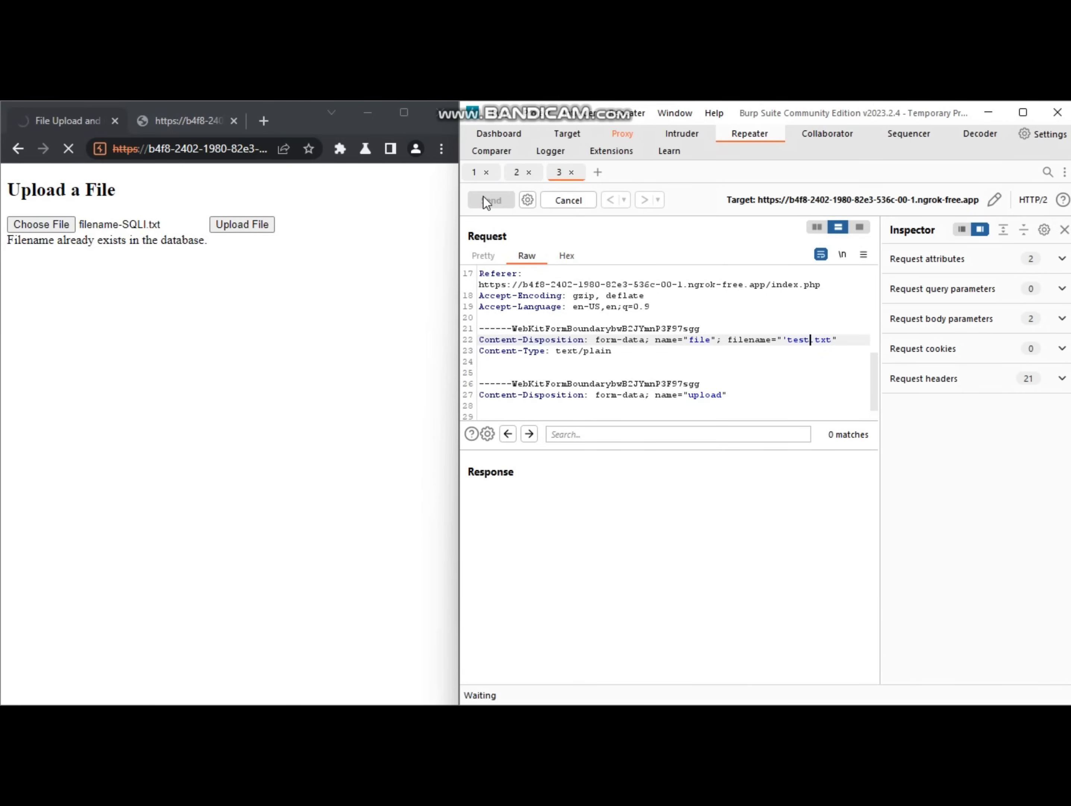
click(491, 199)
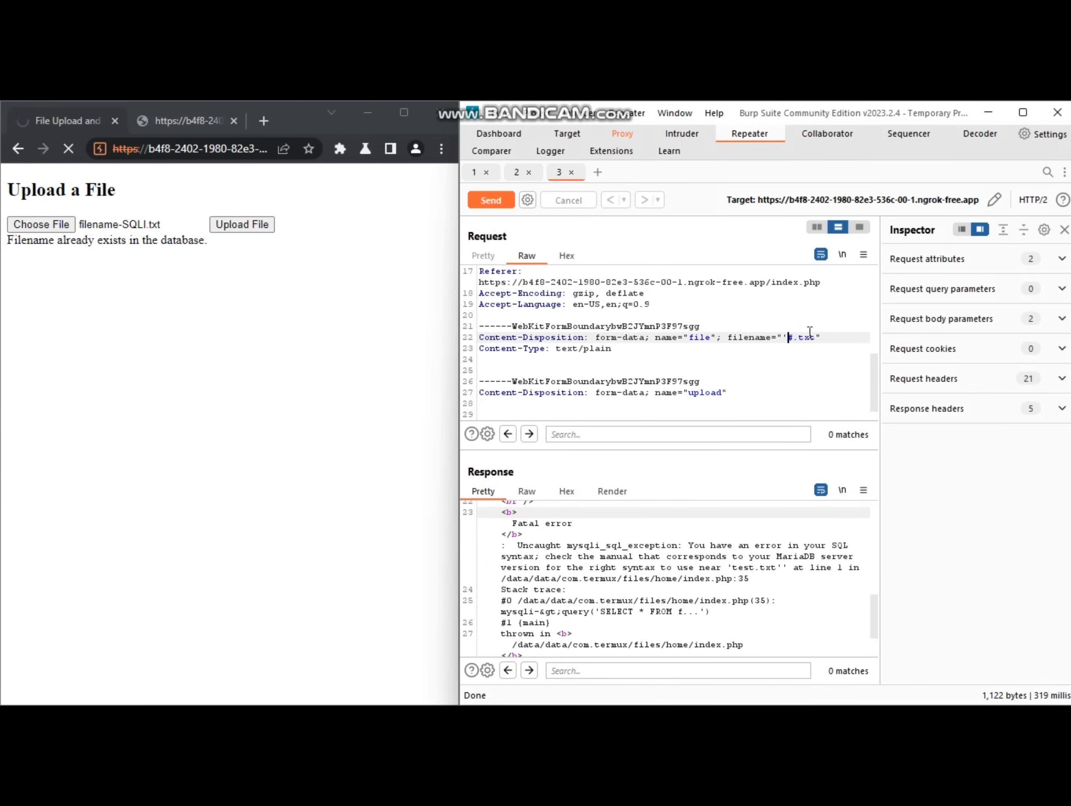
- Send ' order by 3#.txt then ' order by 2#.txt, getting Unknown column '3' and an INSERT error
text(order by 3)
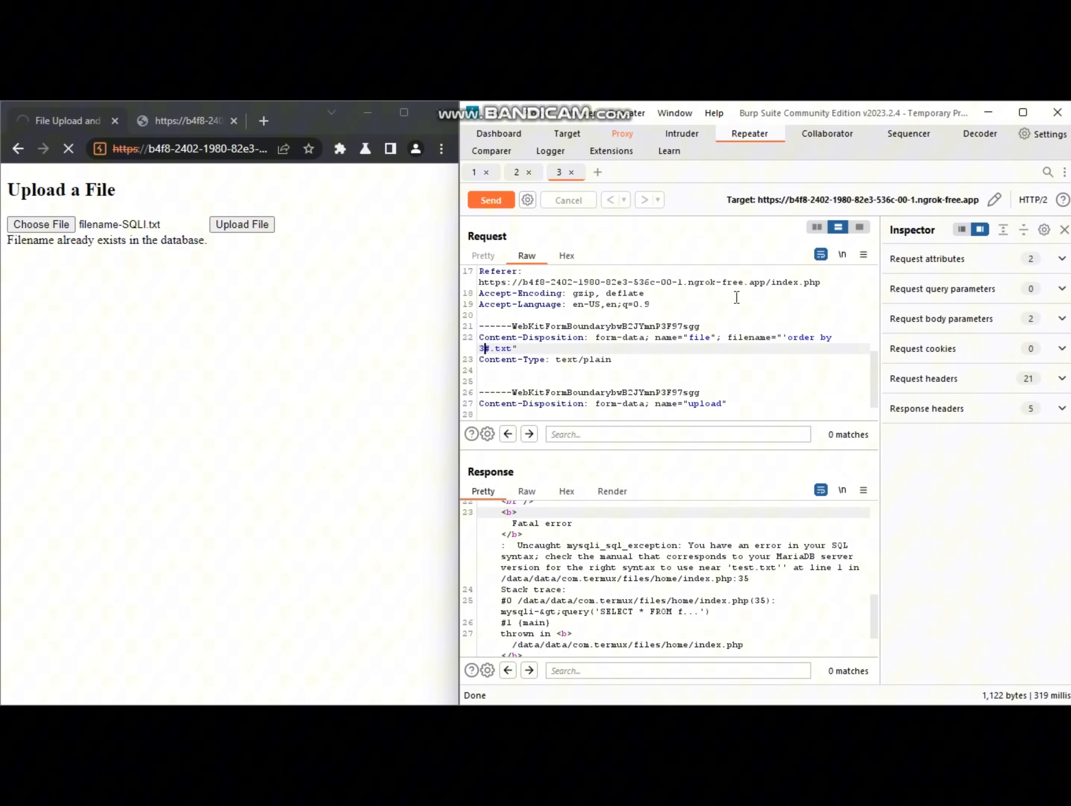
click(490, 199)
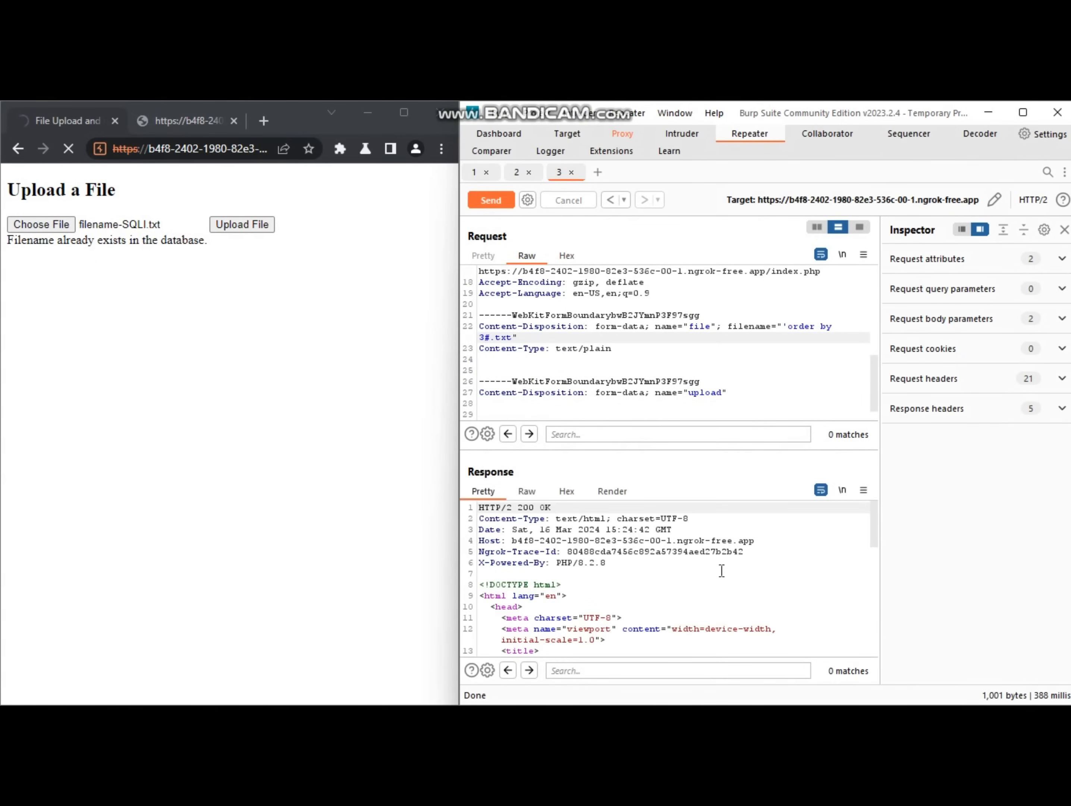
scroll(down, 3)
text(2)
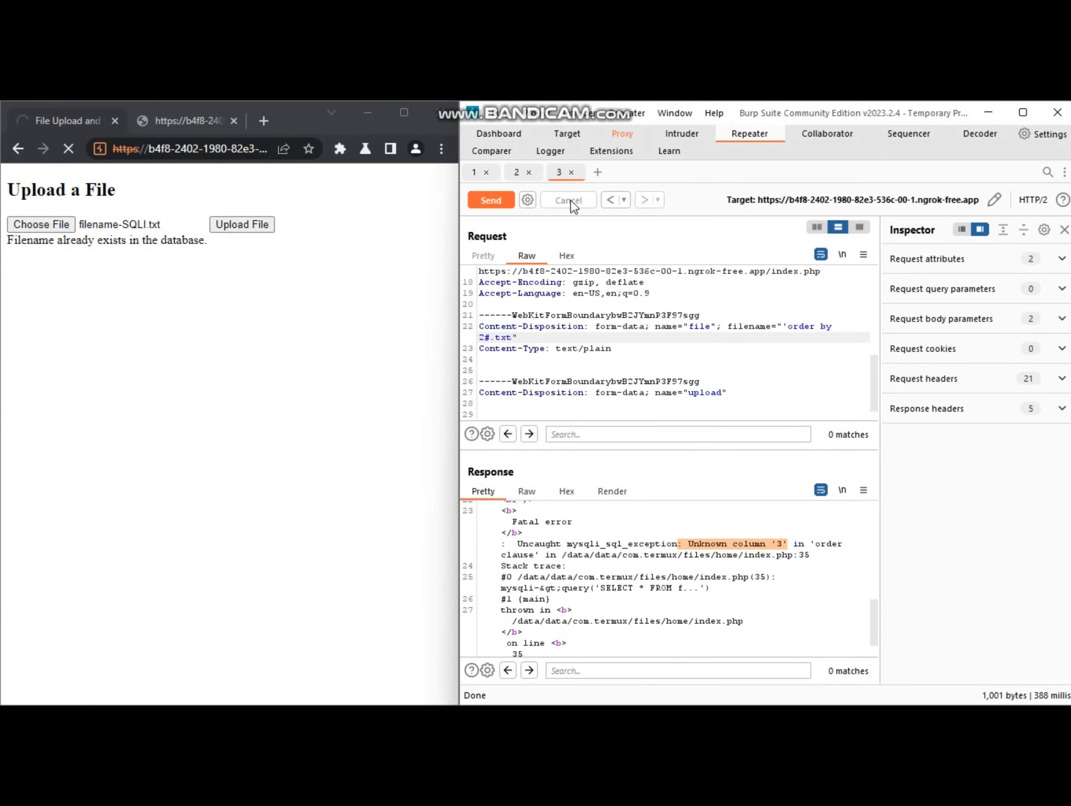
click(491, 199)
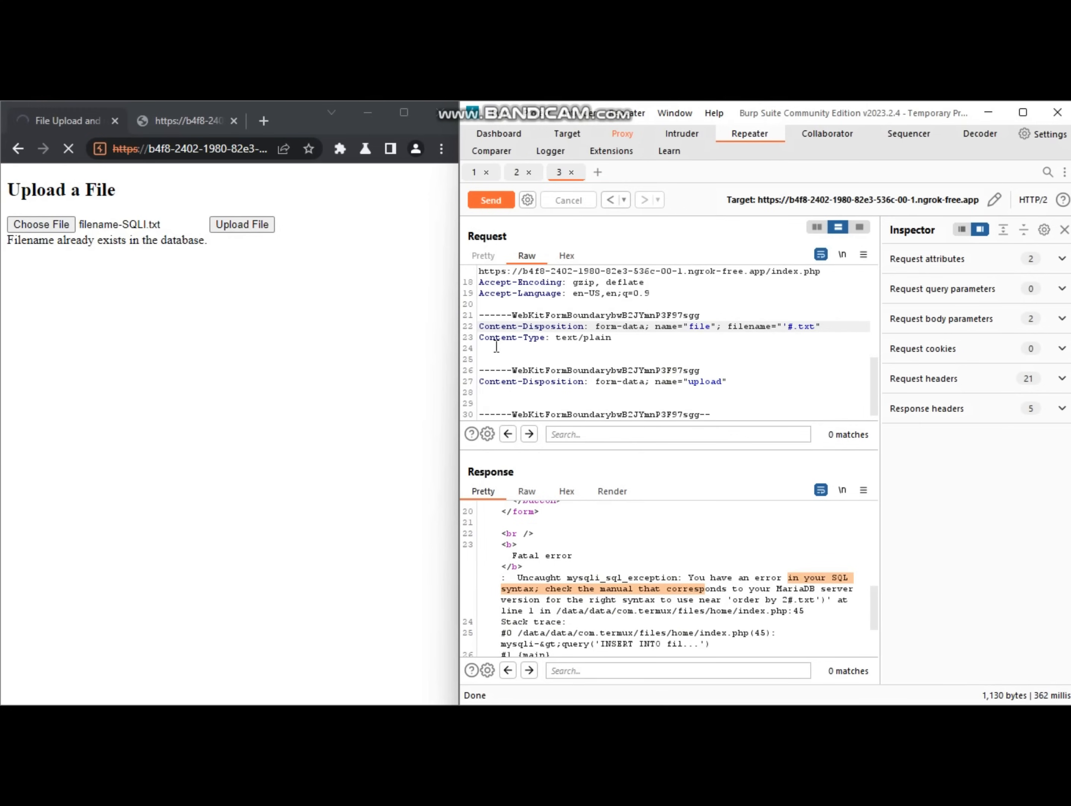
- Send ' and 0union select 1,2#.txt, then replace it with the updatexml version() payload
text(and .0union select 1,2)
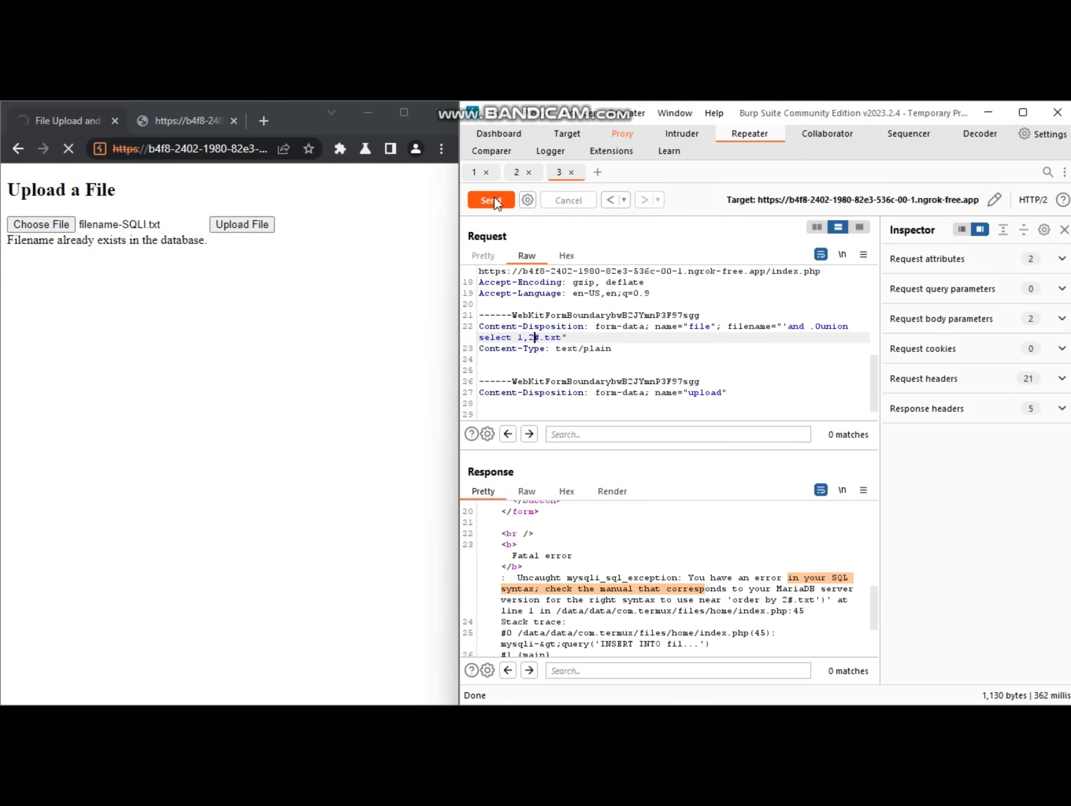
click(491, 200)
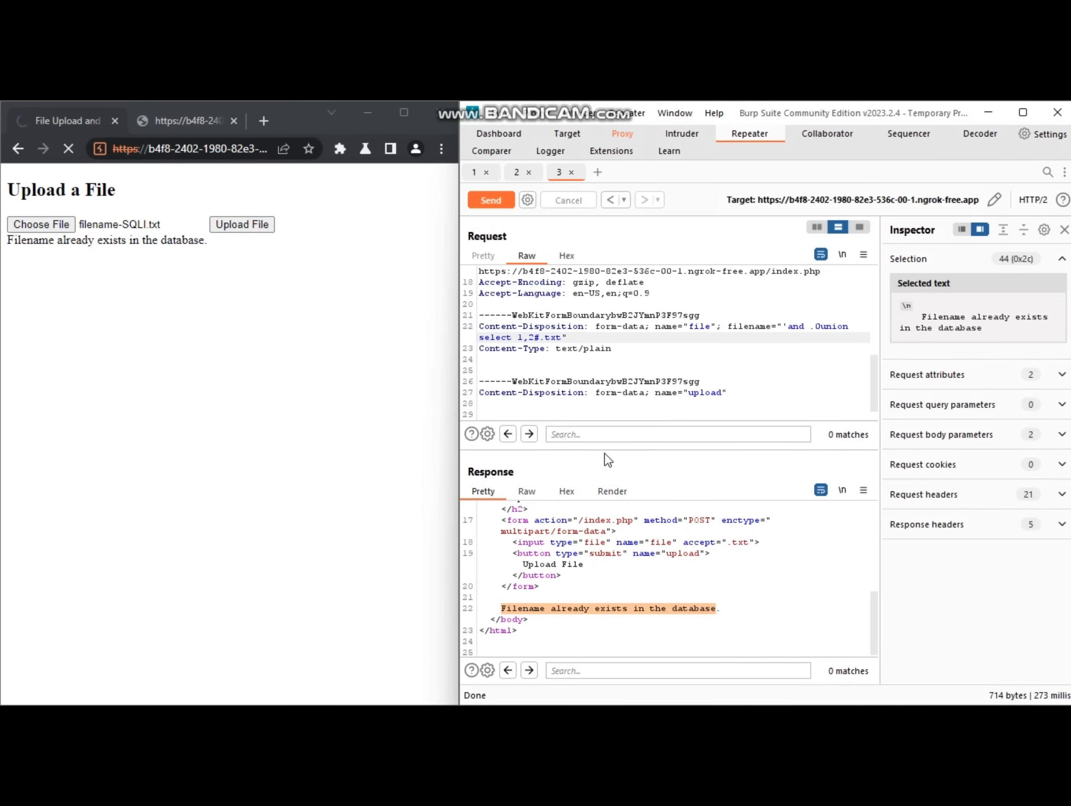
scroll(up, 3)
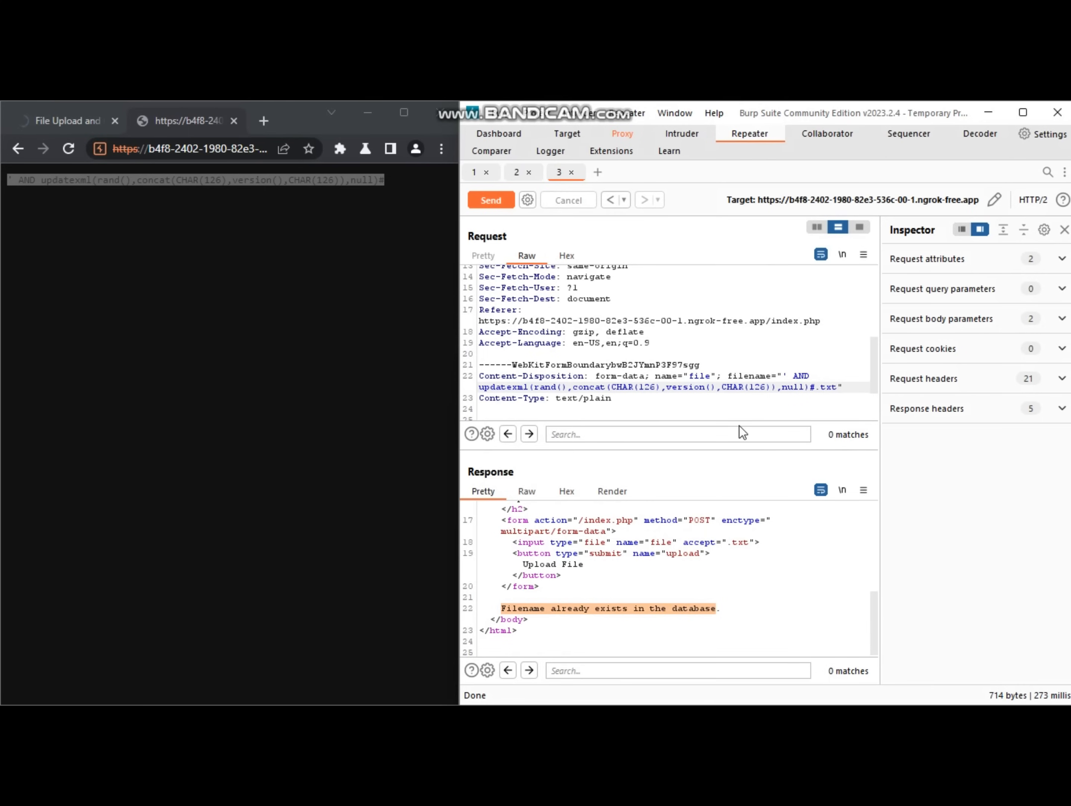
- Send the updatexml version() payload, leaking ~11.1.2-MariaDB~, then swap version() for user()
click(491, 200)
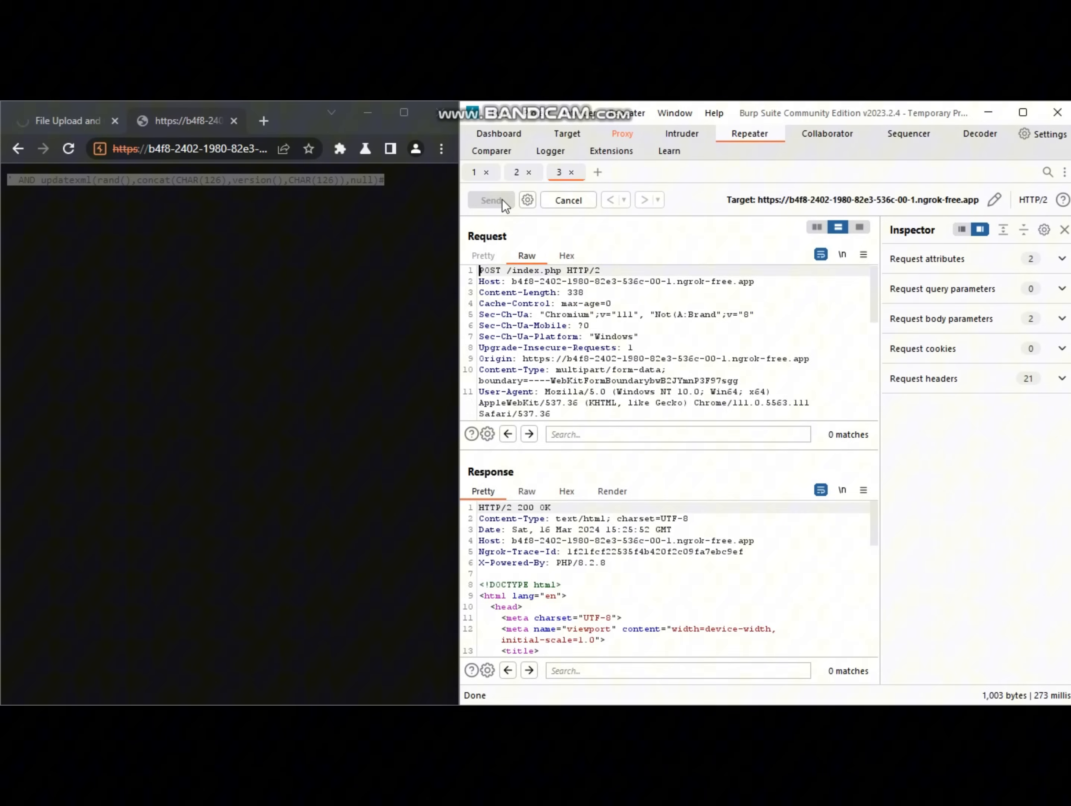
click(490, 199)
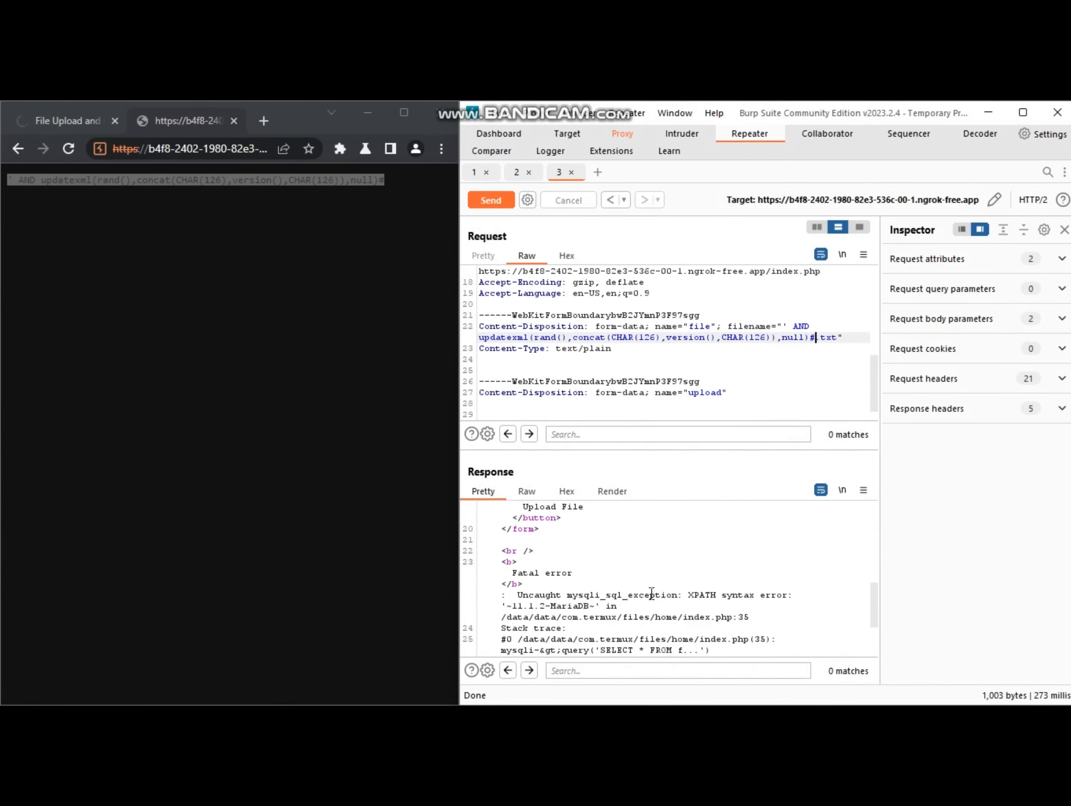
scroll(down, 3)
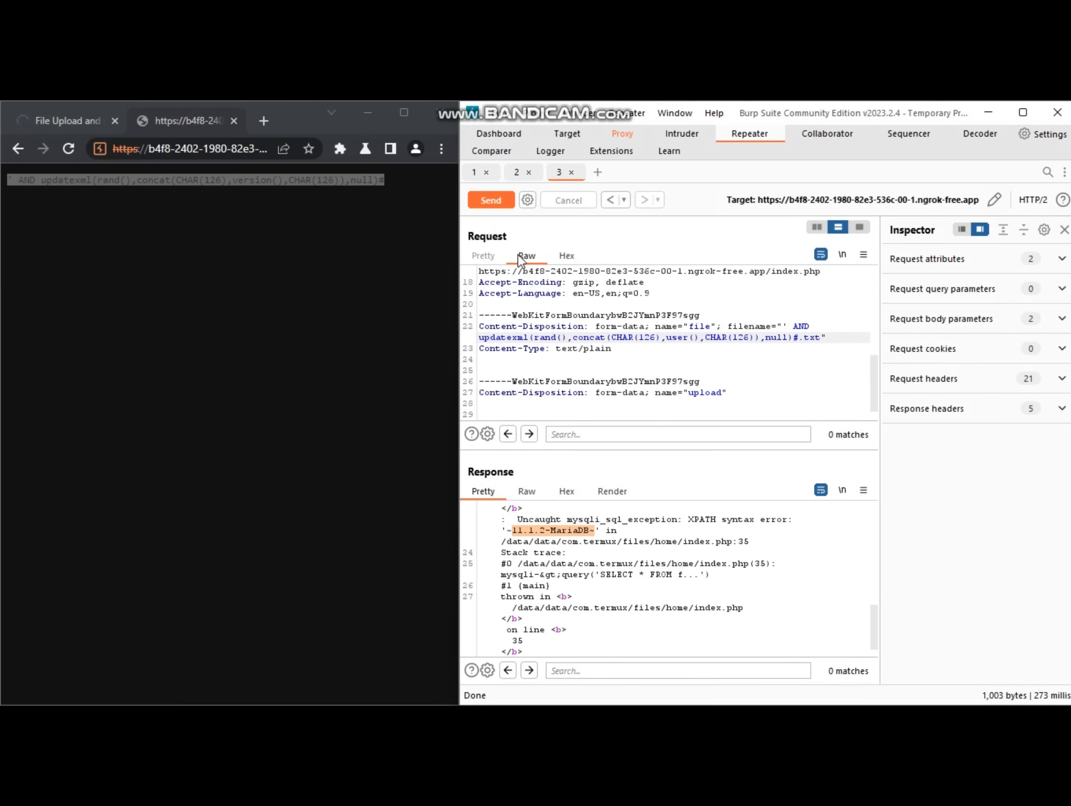
- Send the user() payload leaking ~root@localhost~, then replace user() with the string 'wibuXploit'
click(491, 200)
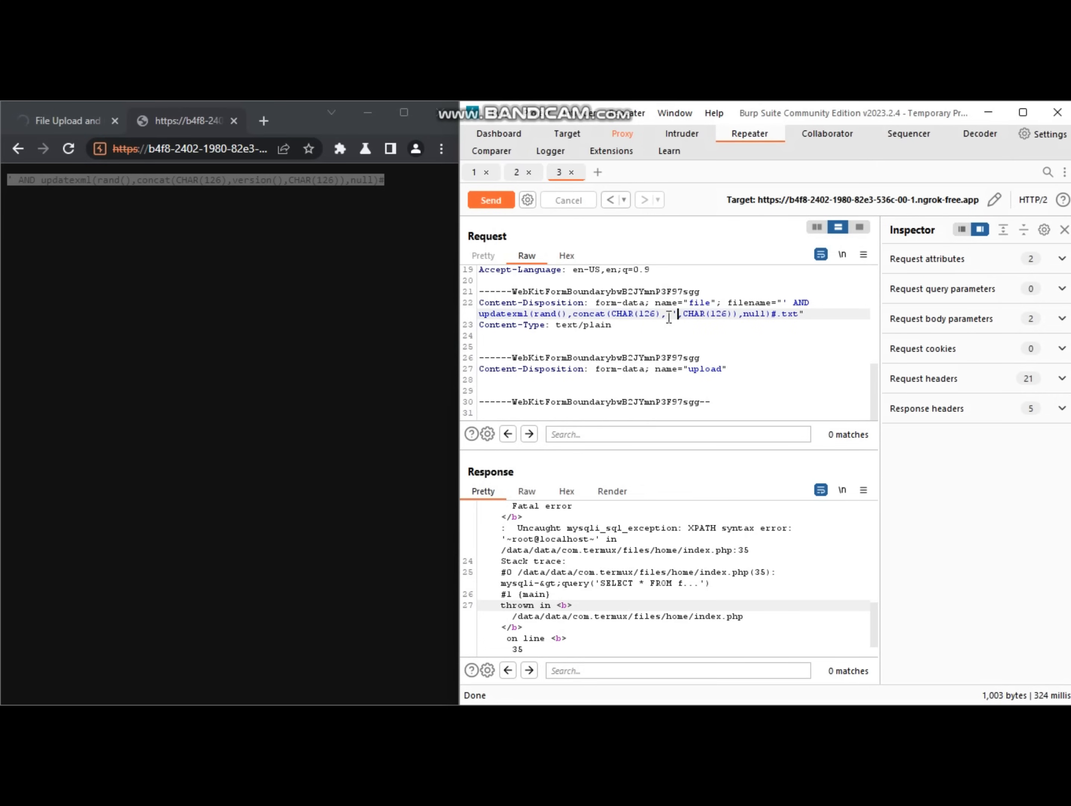
text(wibuXploit)
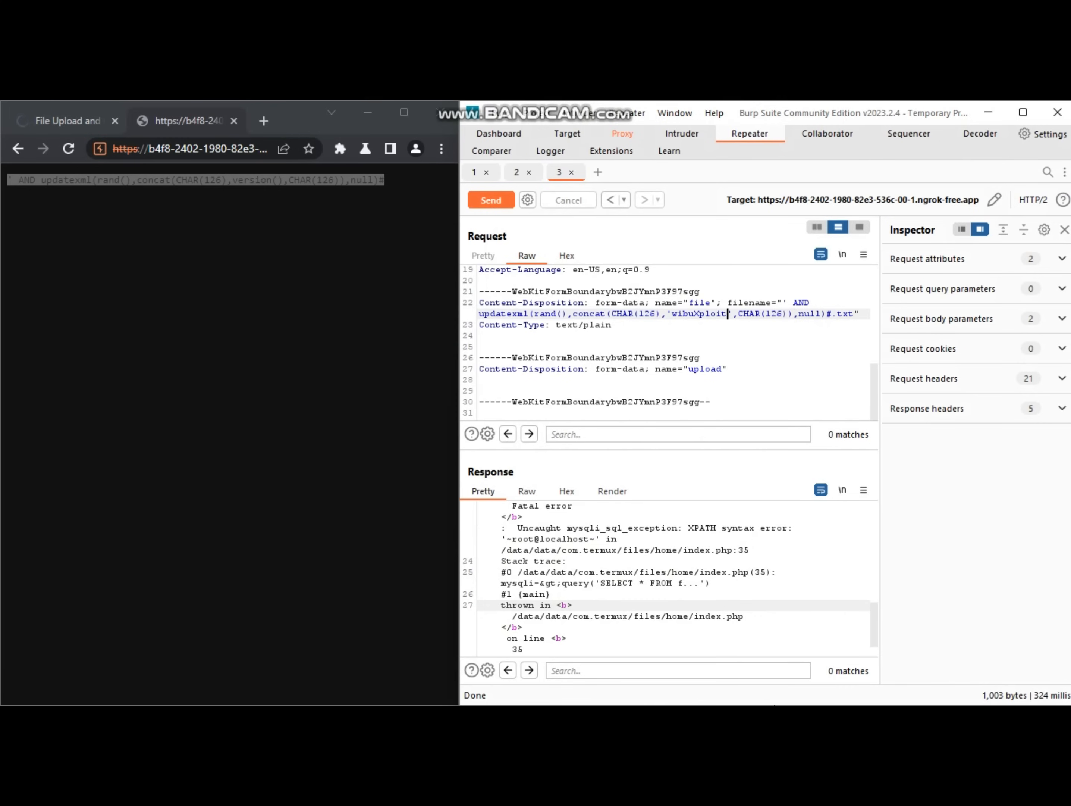
- Send the 'wibuXploit' payload and read ~wibuXploit~ echoed in the XPATH error
click(490, 199)
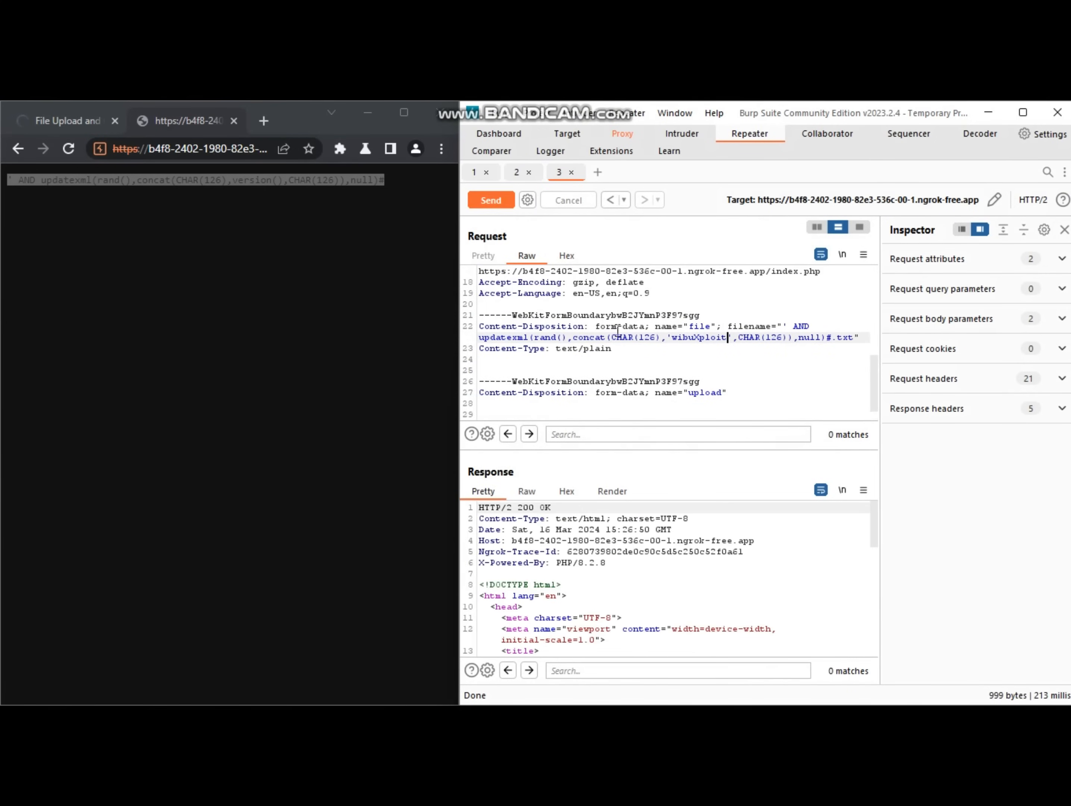
scroll(down, 3)
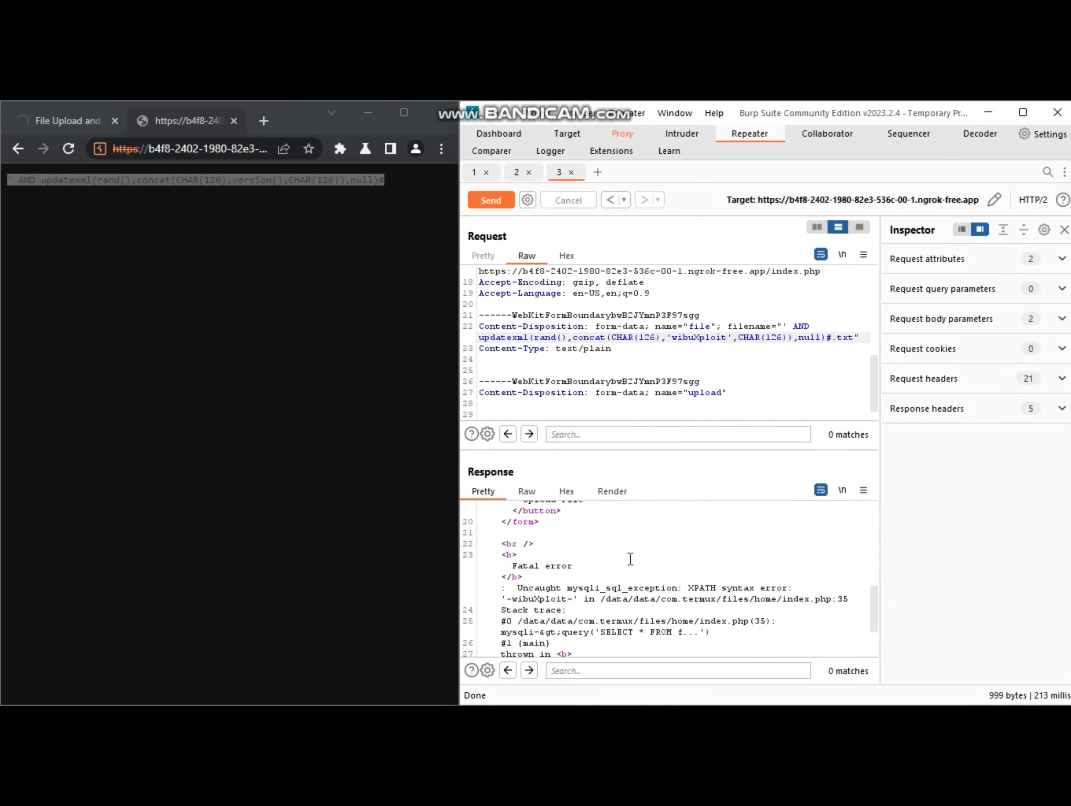